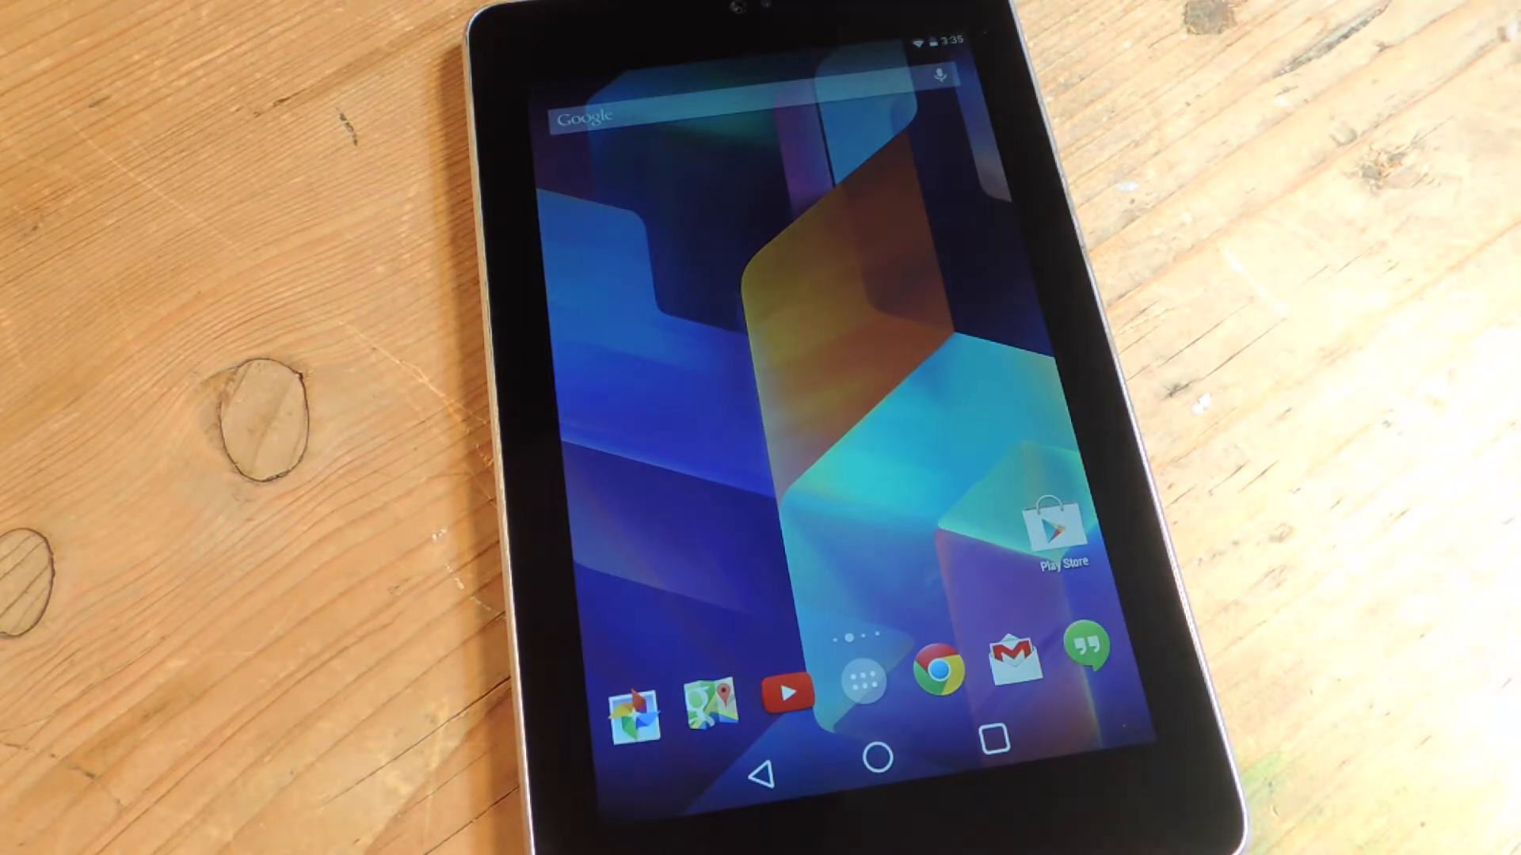
- Enable Unknown sources under Security in Android Settings, then return to the home screen
left_click_drag(931, 29, 932, 243)
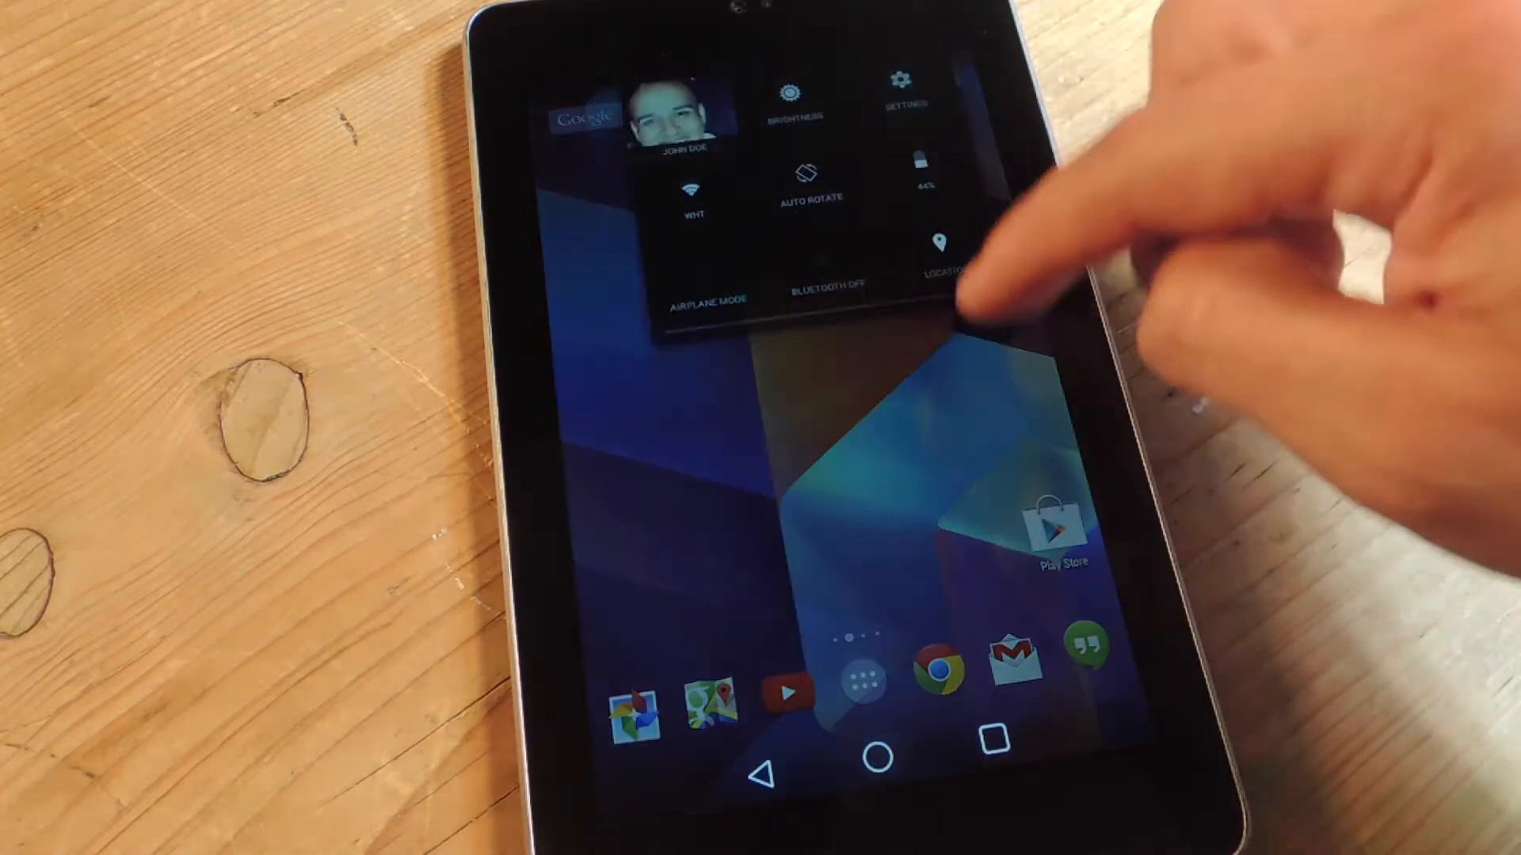
left_click(902, 82)
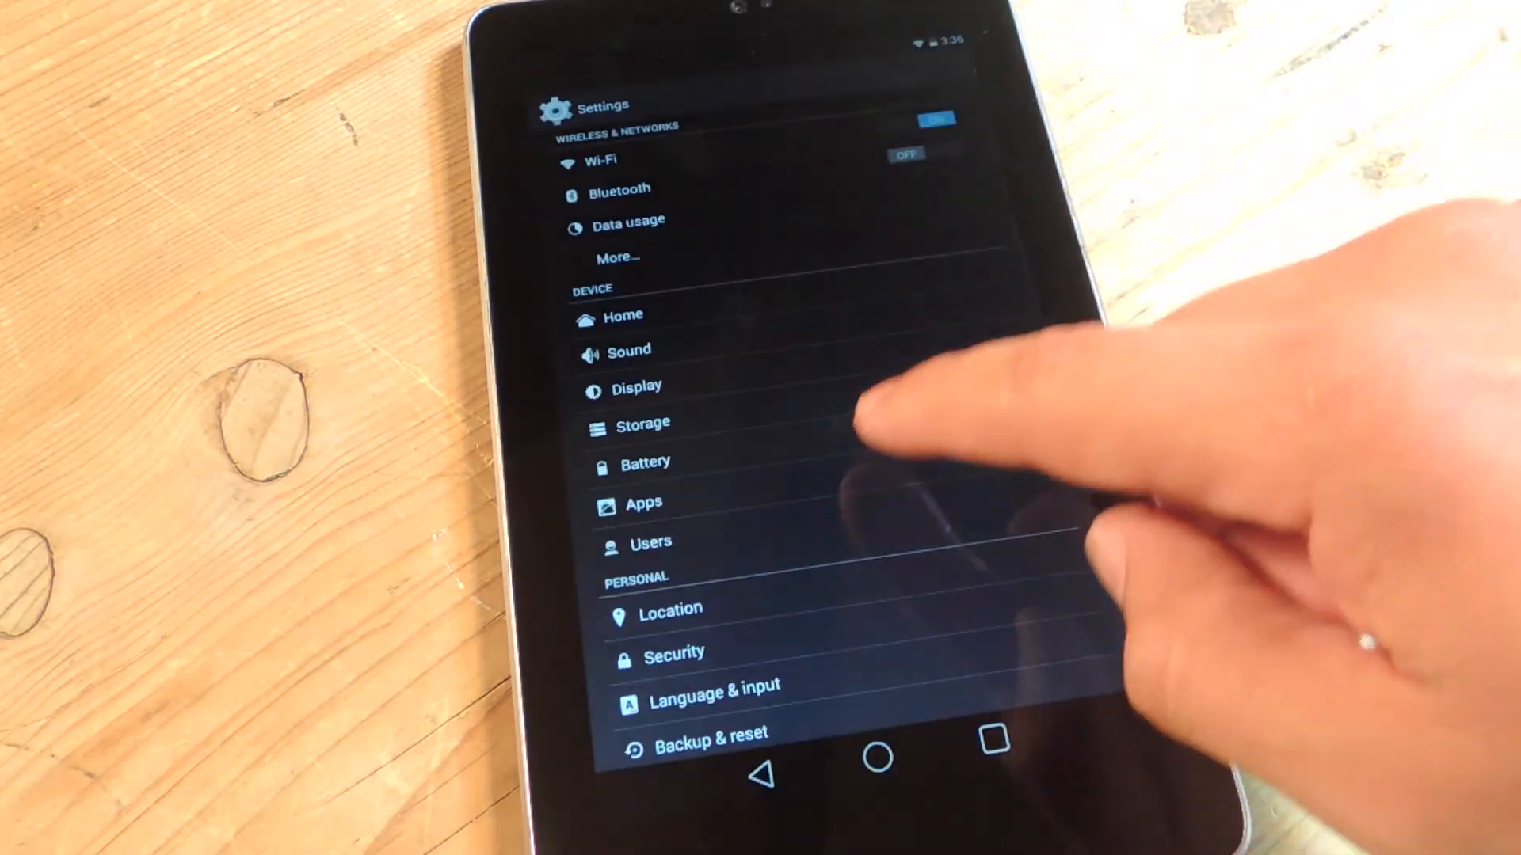
scroll("down", 3)
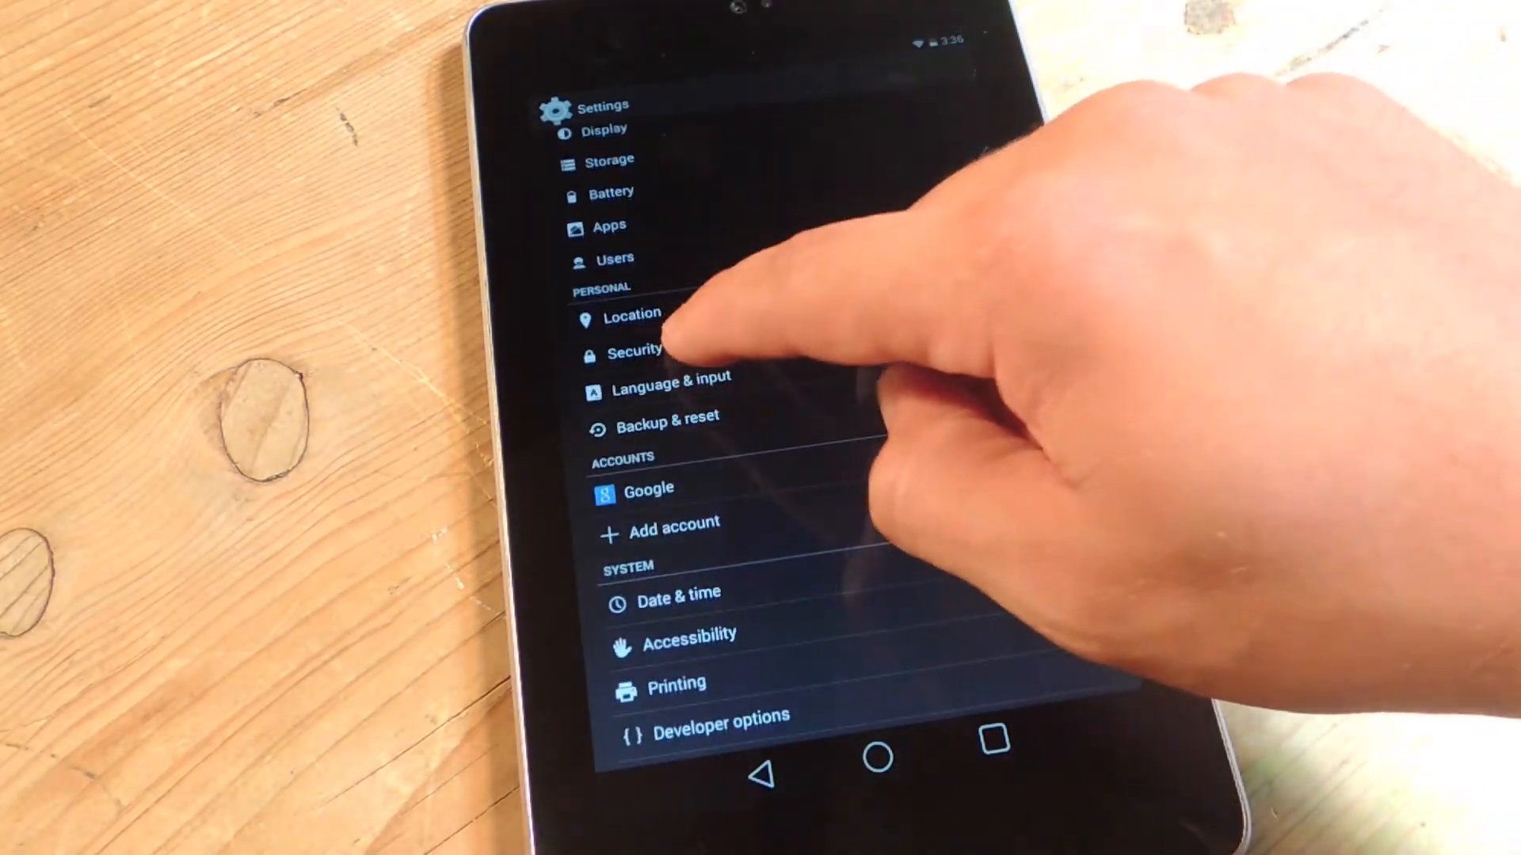
left_click(636, 351)
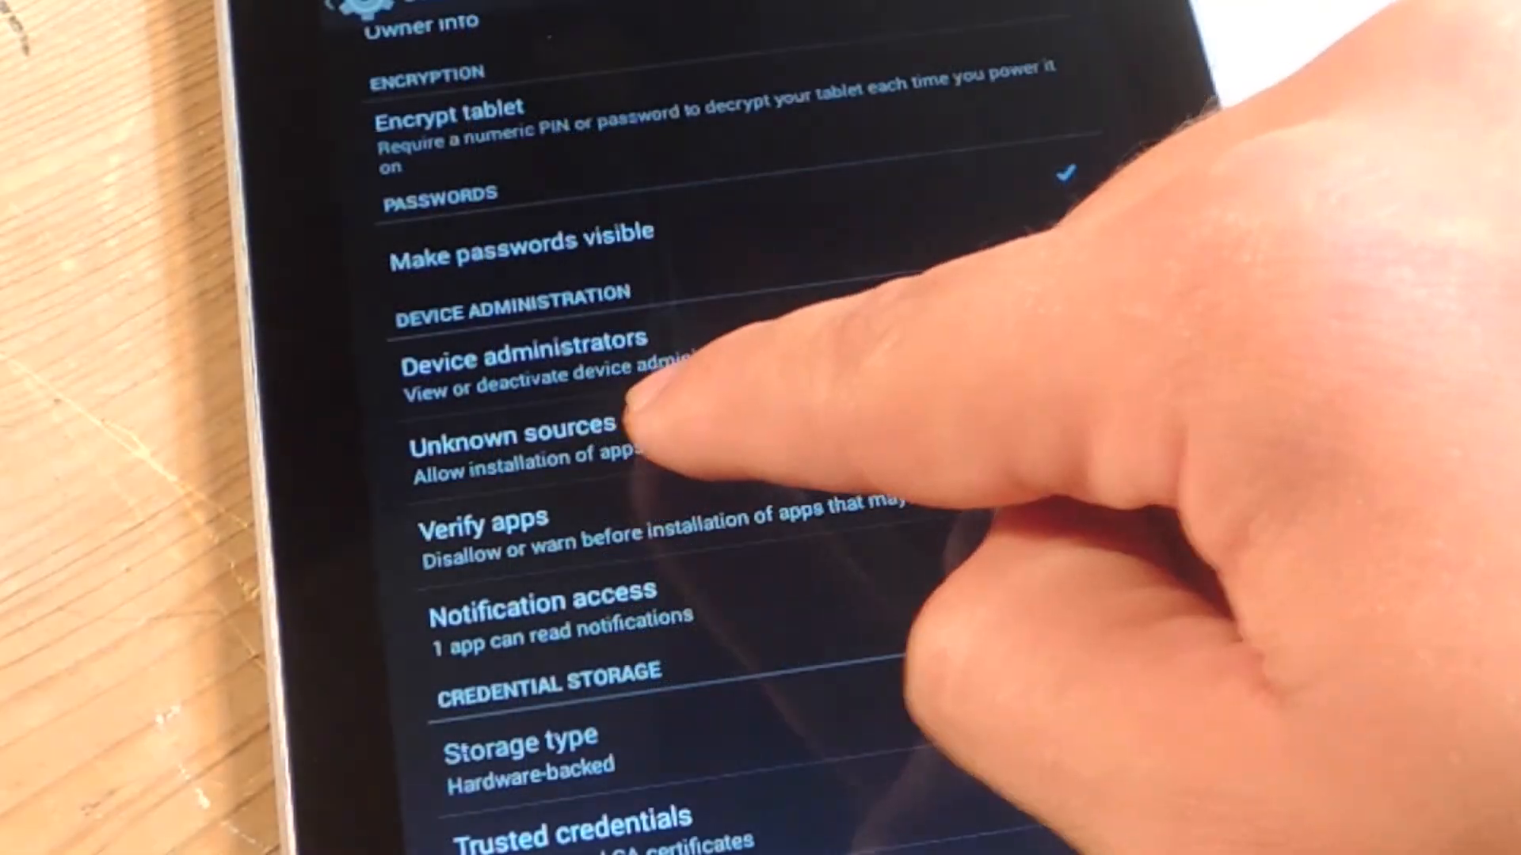
left_click(640, 430)
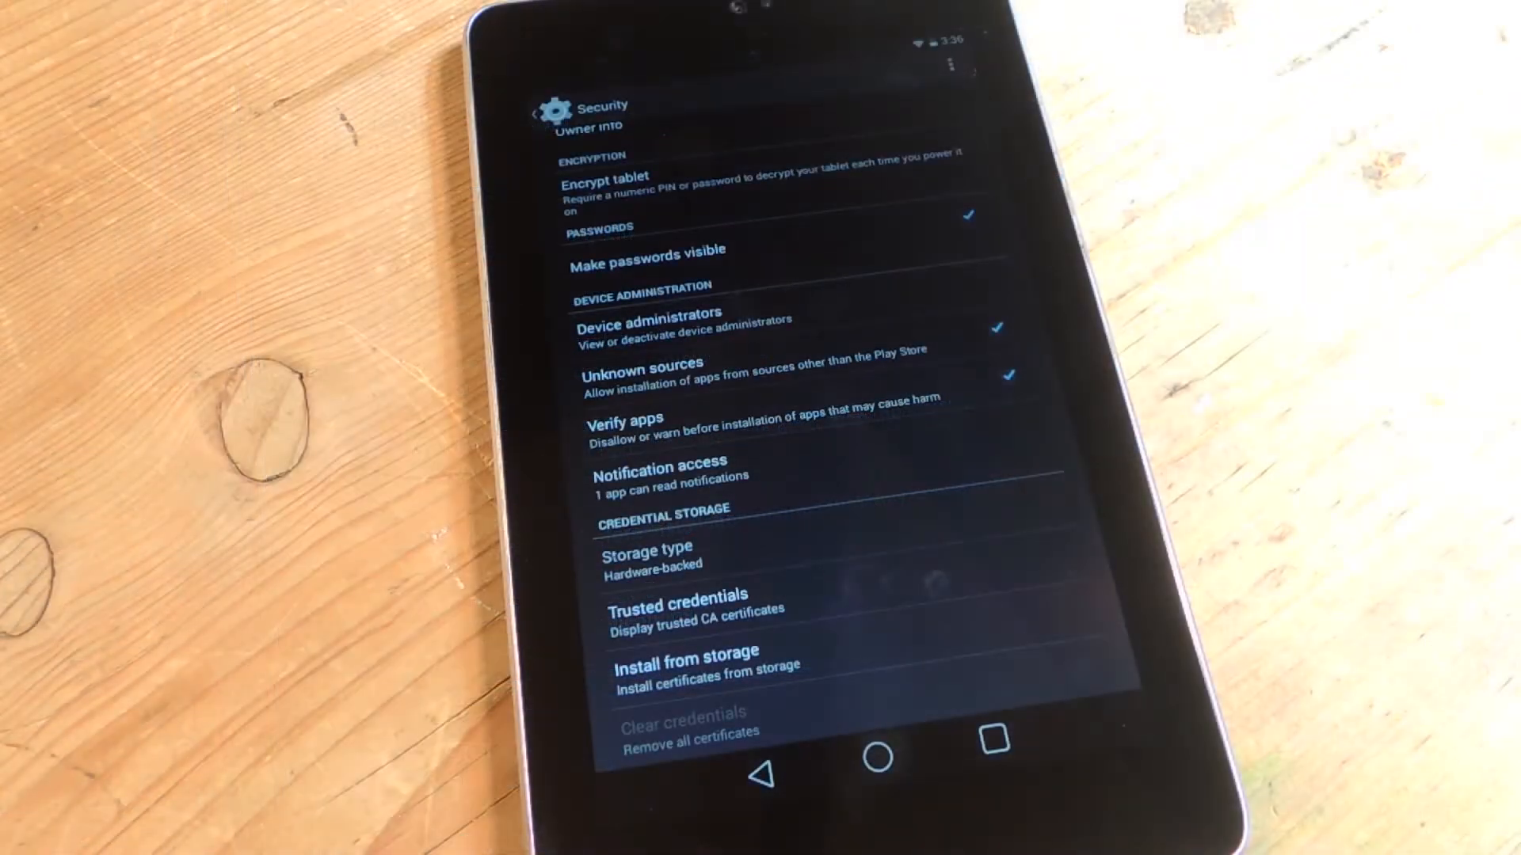
left_click(874, 756)
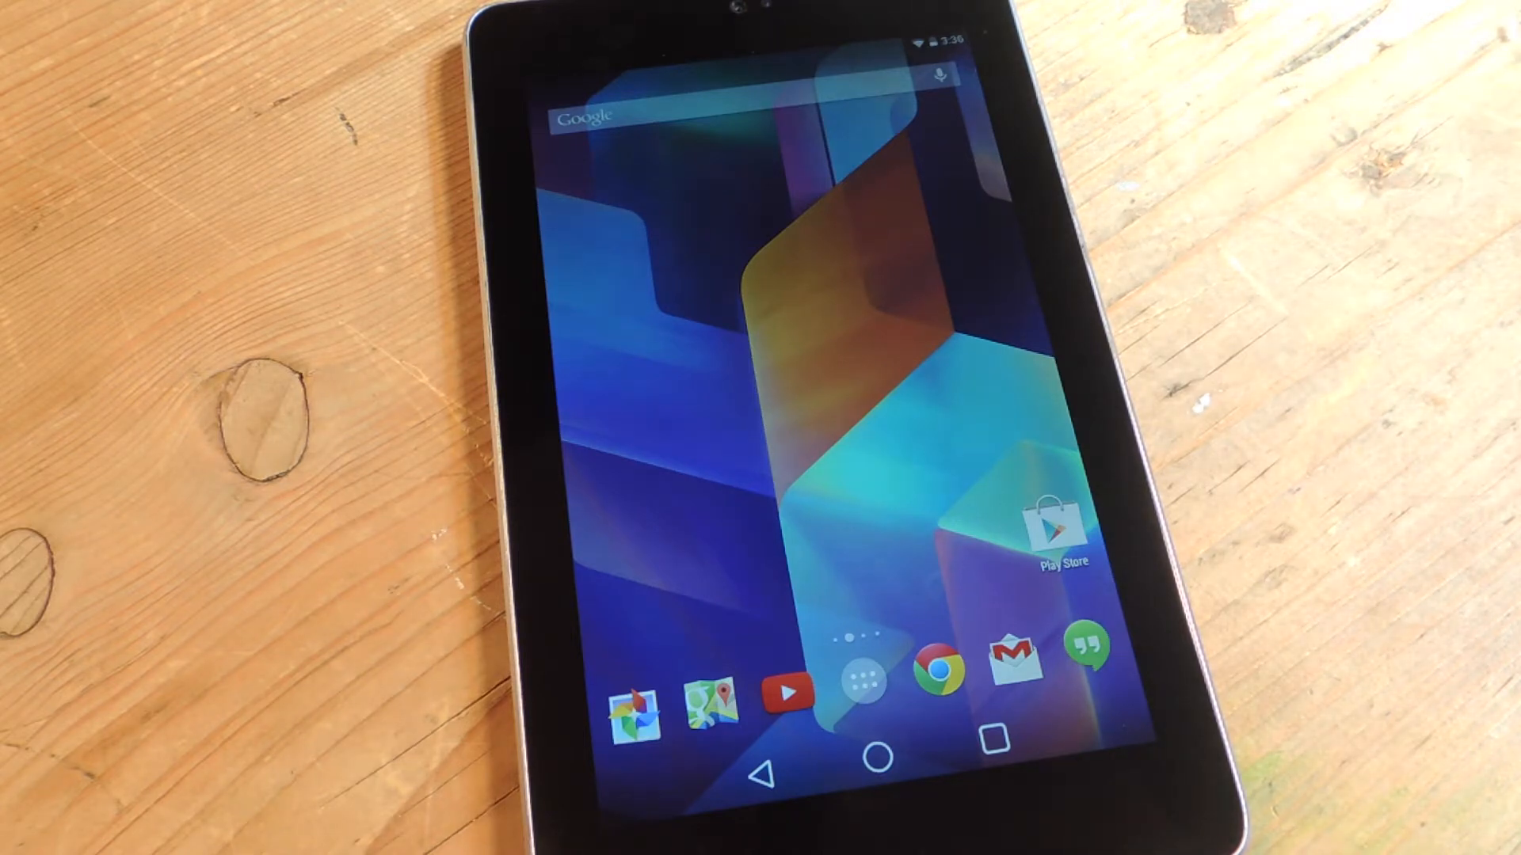
- Install the HeadsetMenu apk from Downloads and launch the newly installed app
left_click(857, 656)
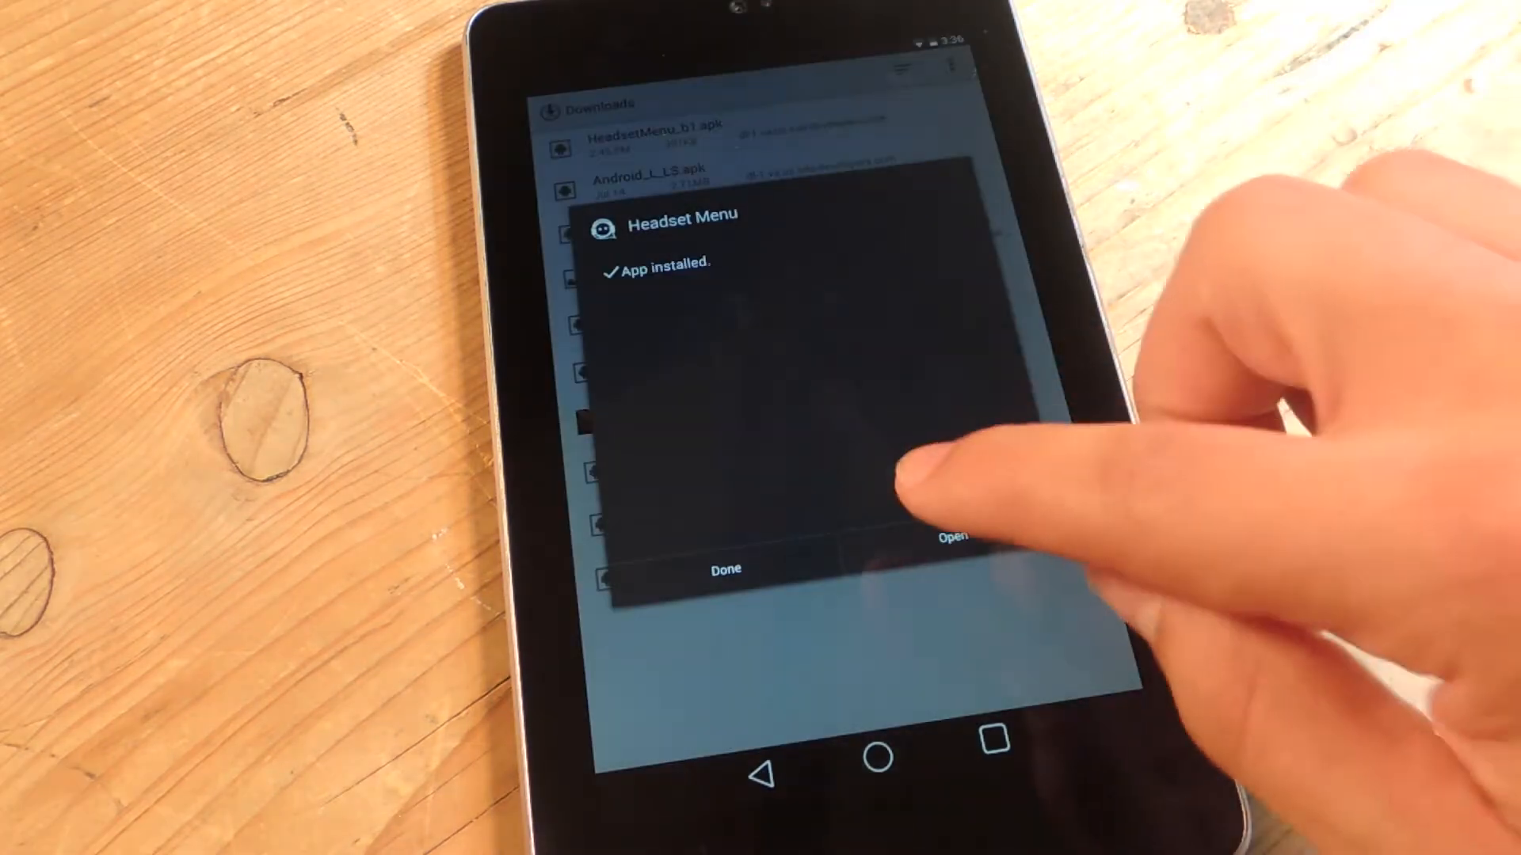
left_click(955, 539)
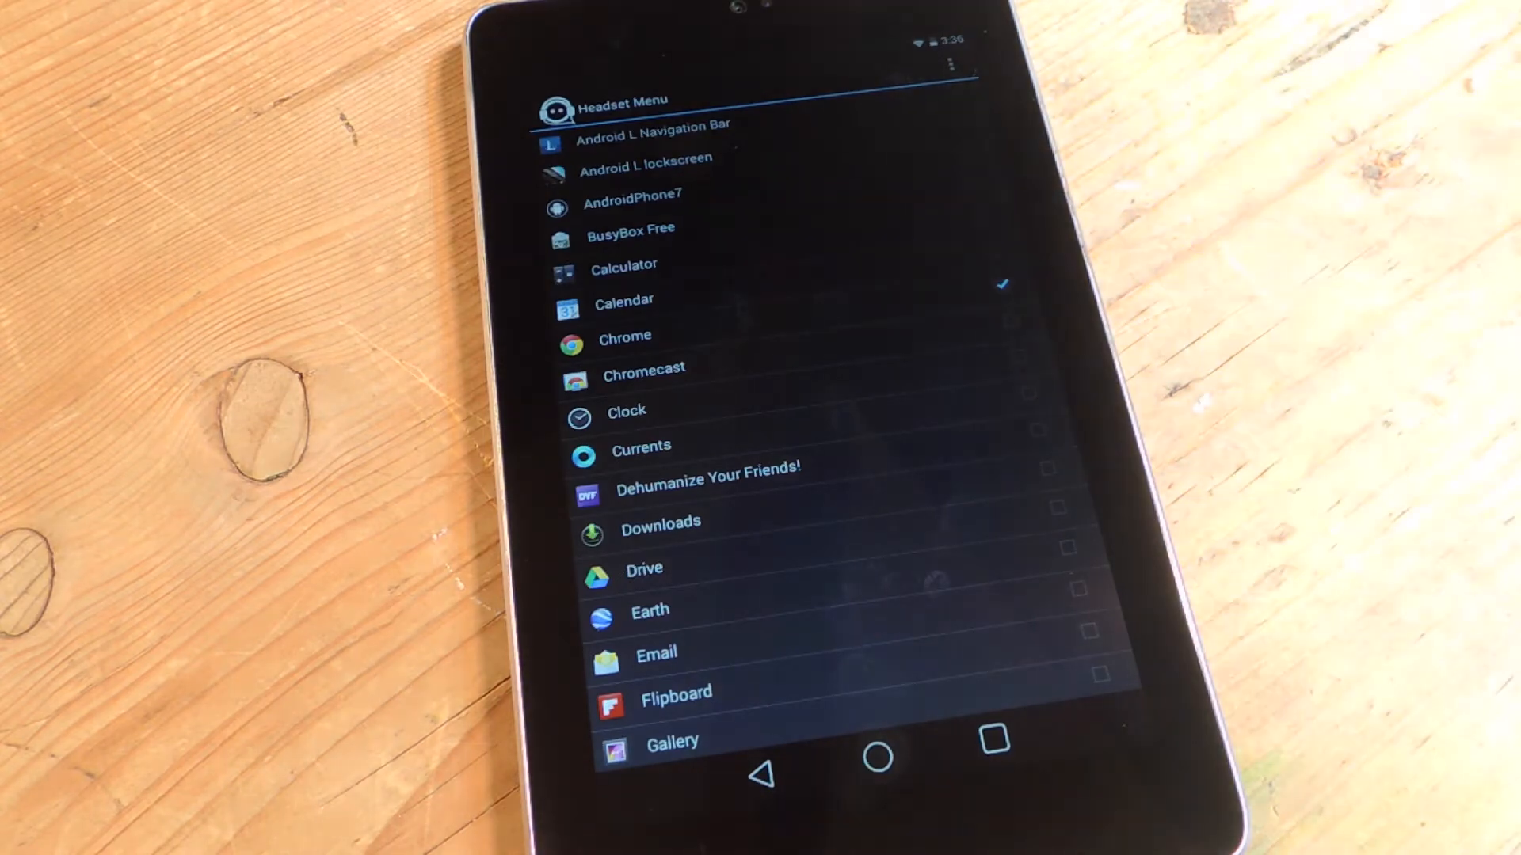
- Scroll through Headset Menu's app list to review which apps are ticked as shortcuts
scroll("down", 3)
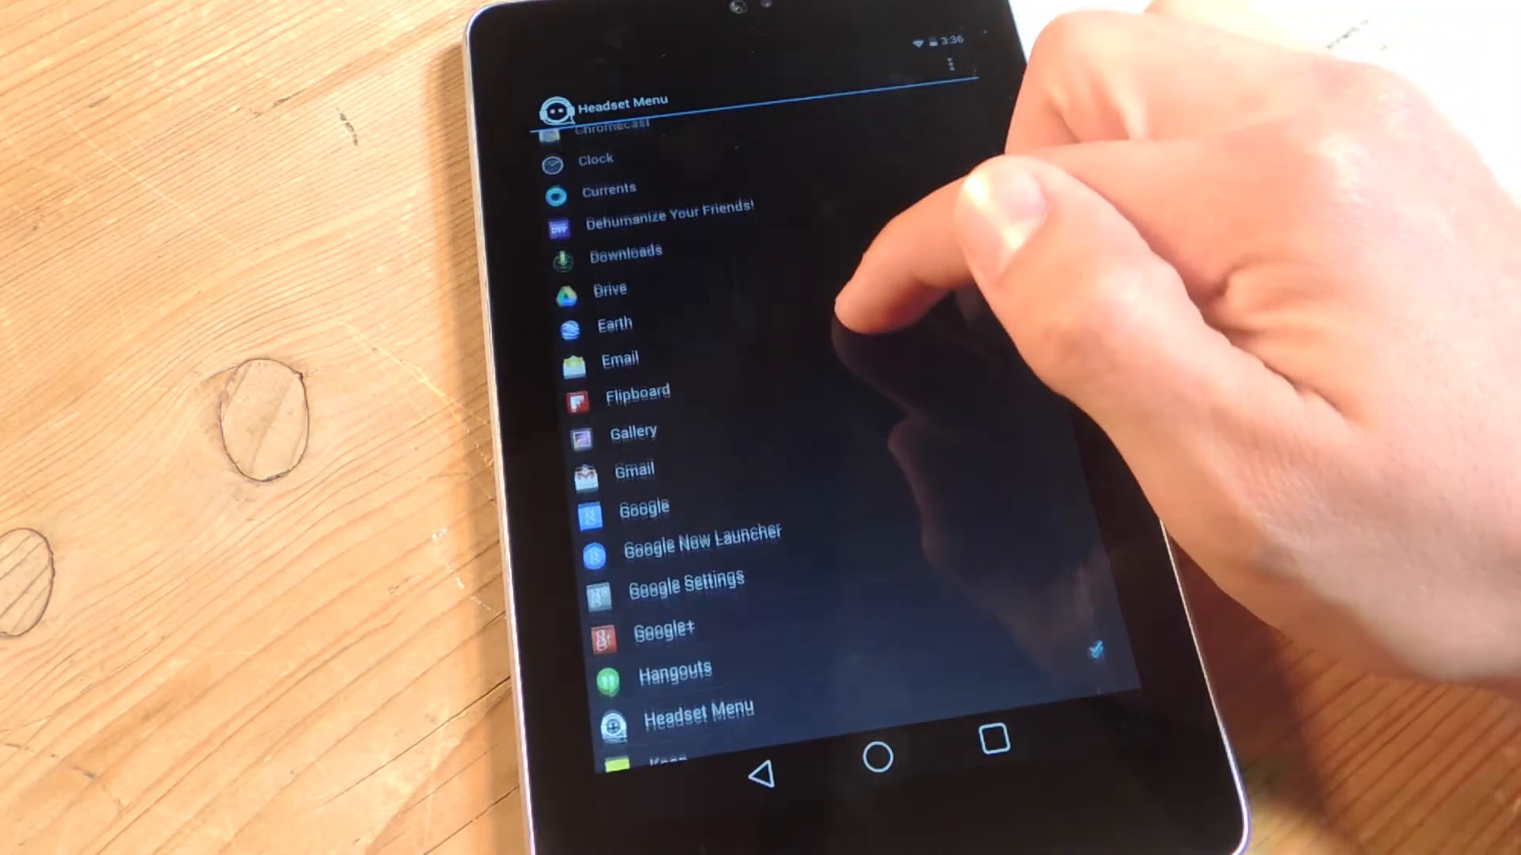
scroll("down", 3)
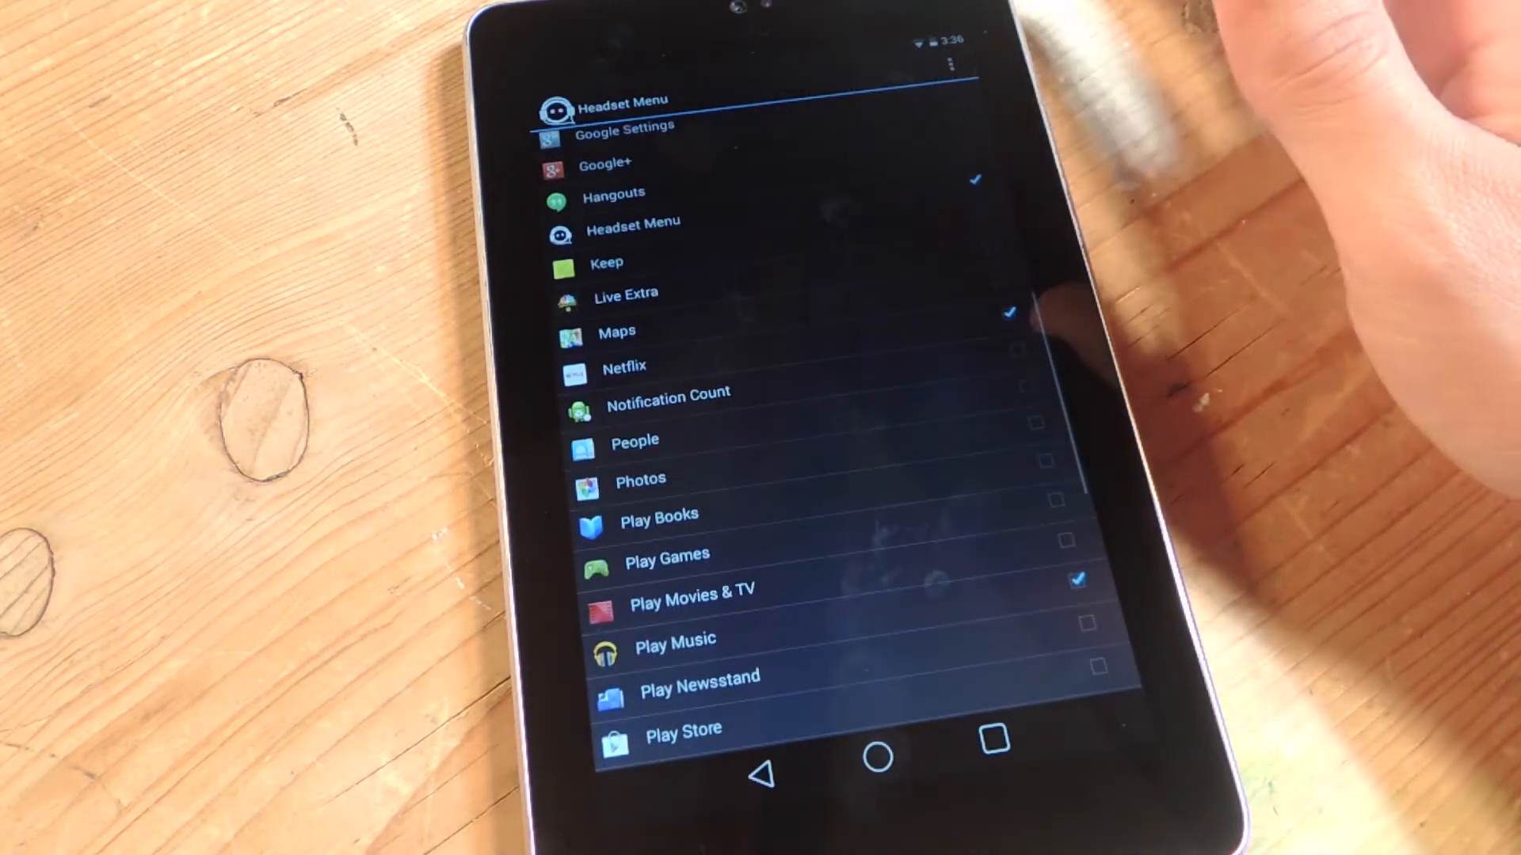
scroll("down", 3)
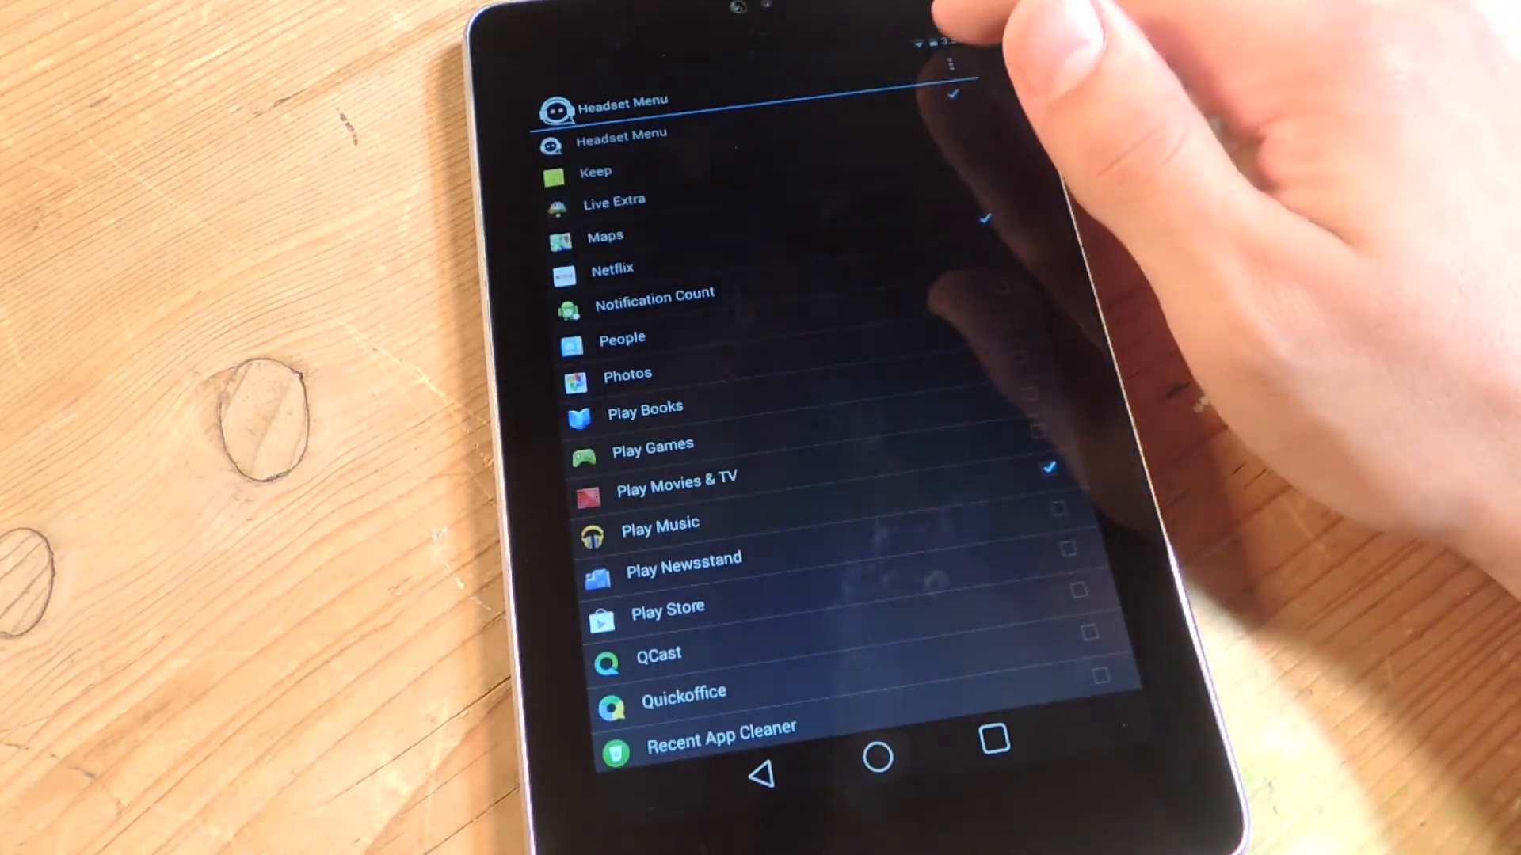
scroll("down", 3)
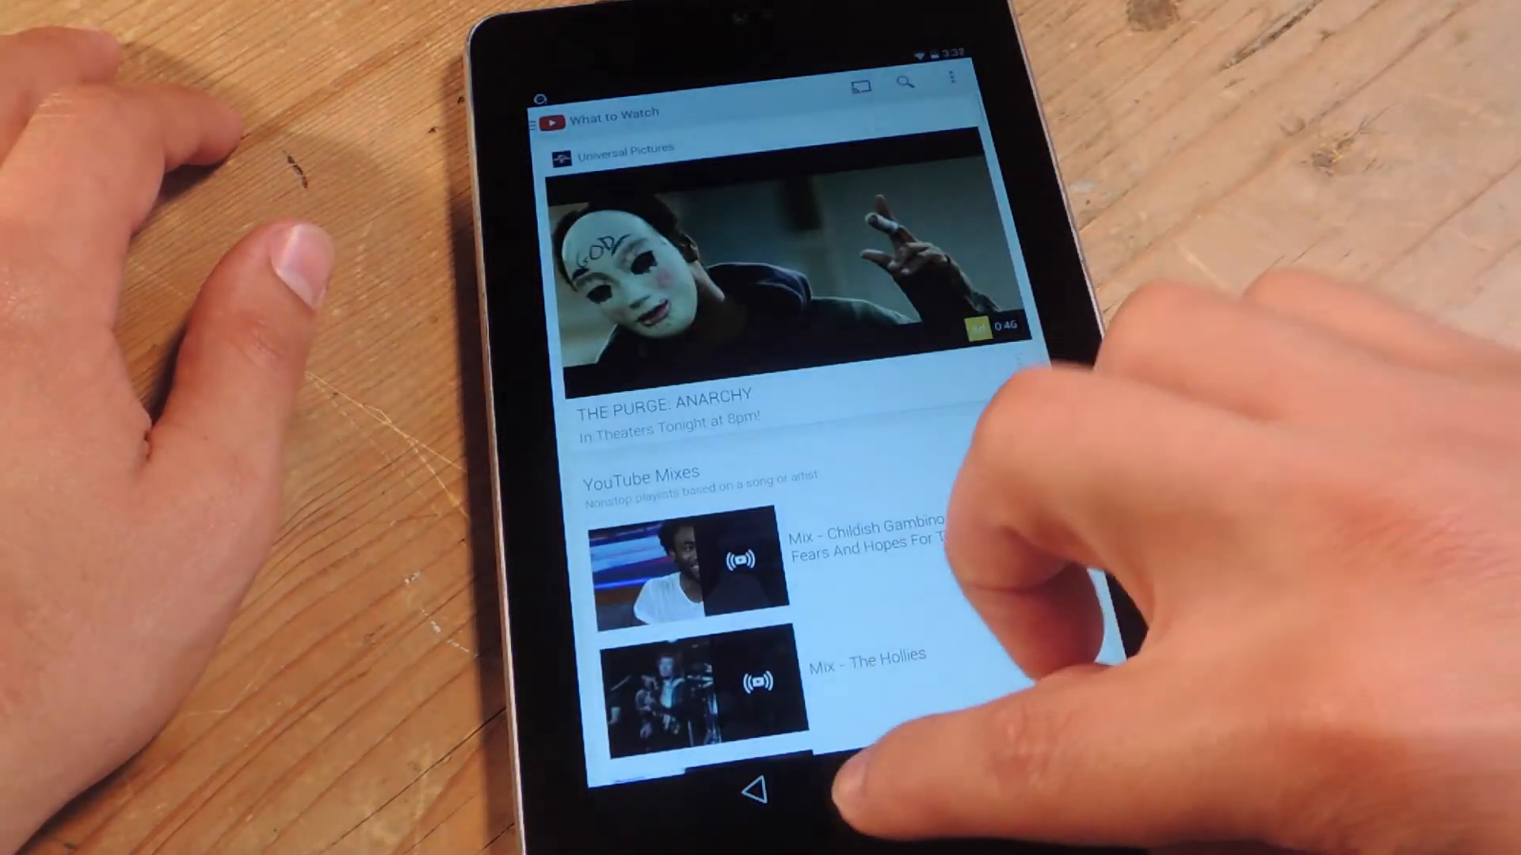
- Launch YouTube from the Headset Menu shortcut bar to reach its What to Watch feed
left_click(758, 796)
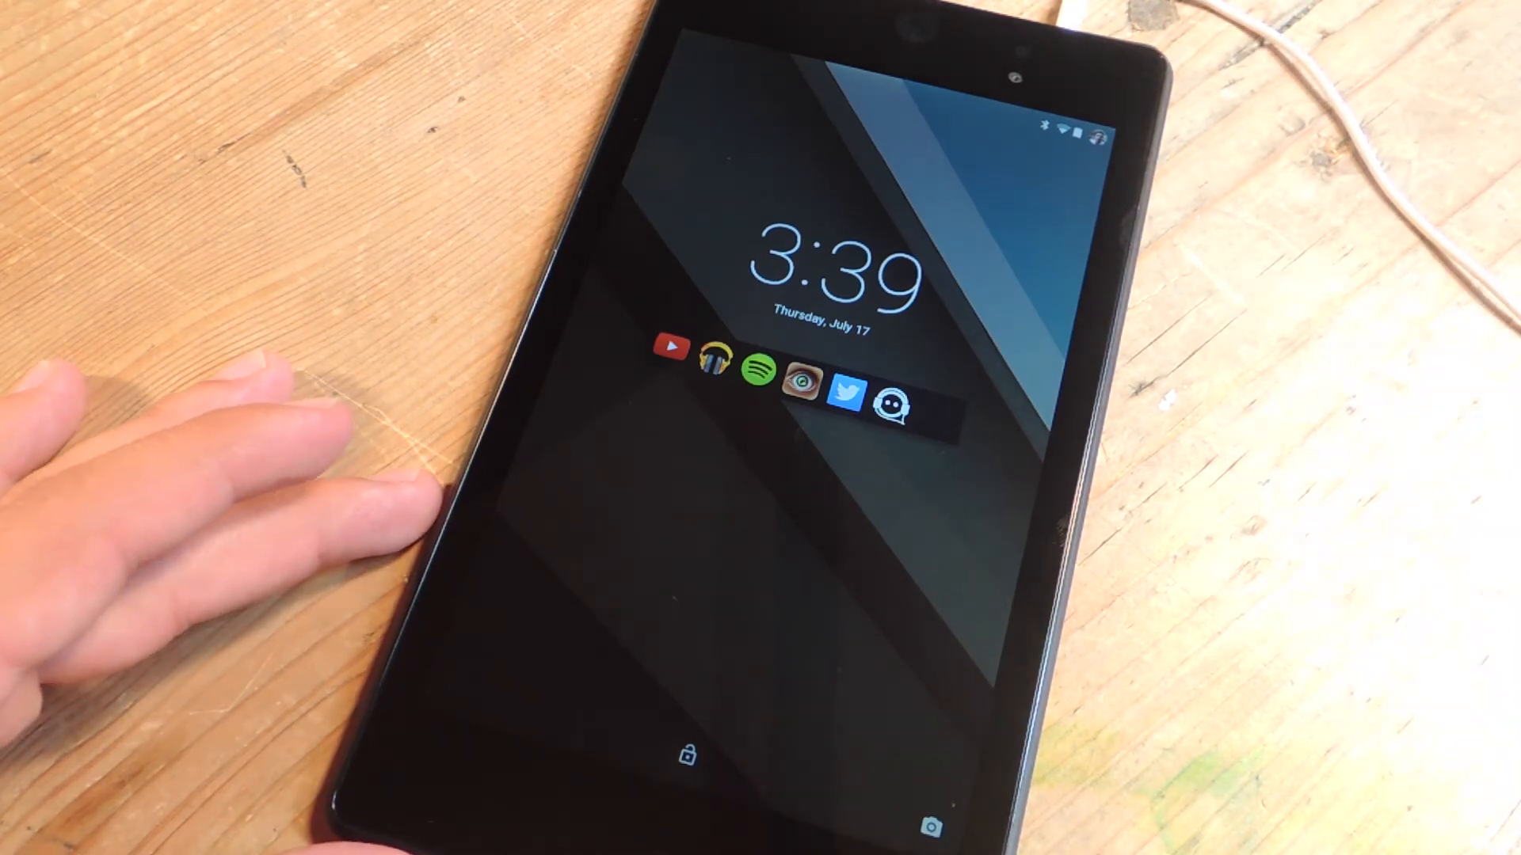
- Launch Spotify from the headset shortcut strip on the Android L lock screen
left_click(757, 379)
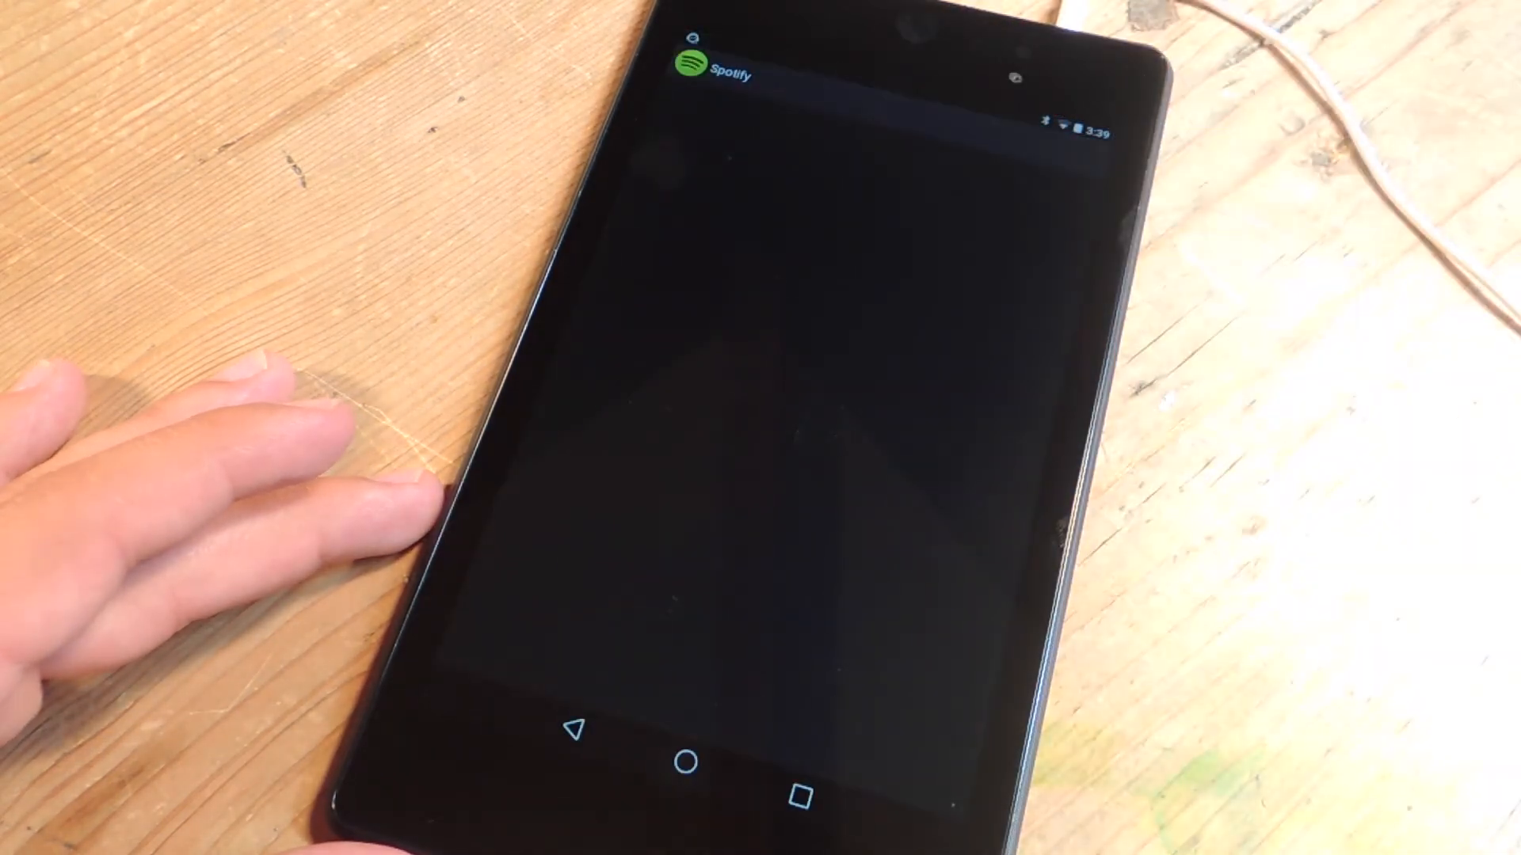